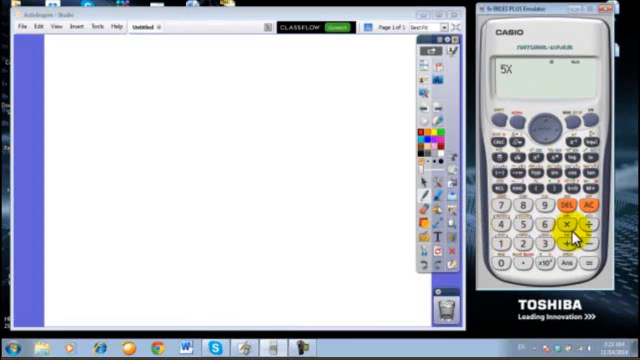
Enter 5X−20=0 and solve it with SHIFT SOLVE, giving X=4 with L−R=0.
{"action": "left_click", "coordinate": [525, 248]}
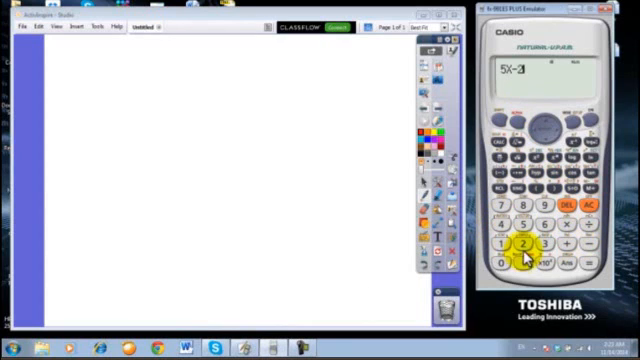
{"action": "left_click", "coordinate": [524, 249]}
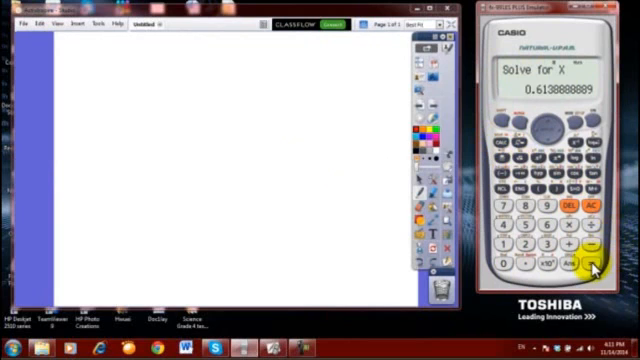
{"action": "left_click", "coordinate": [594, 265]}
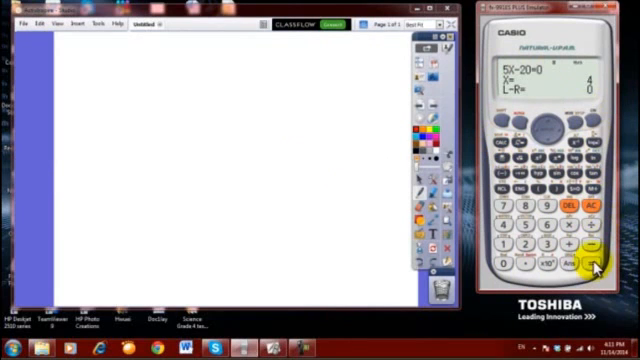
{"action": "mouse_move", "coordinate": [575, 85]}
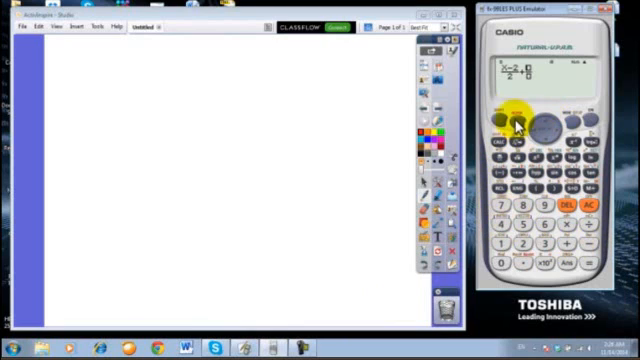
Enter the fraction equation starting (X−2)/2 and bring up its solve-for-X prompt.
{"action": "left_click", "coordinate": [521, 232]}
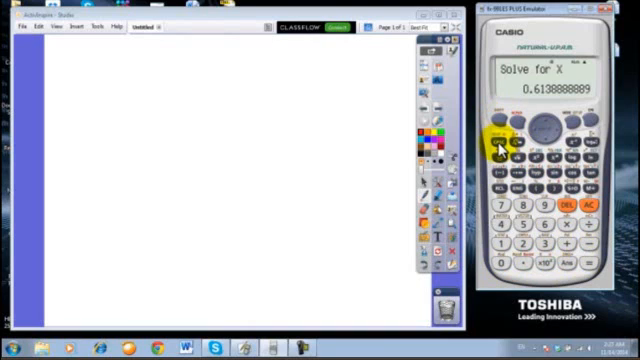
{"action": "mouse_move", "coordinate": [555, 135]}
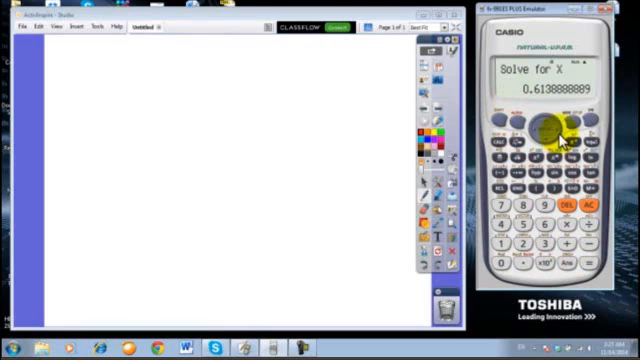
{"action": "mouse_move", "coordinate": [592, 263]}
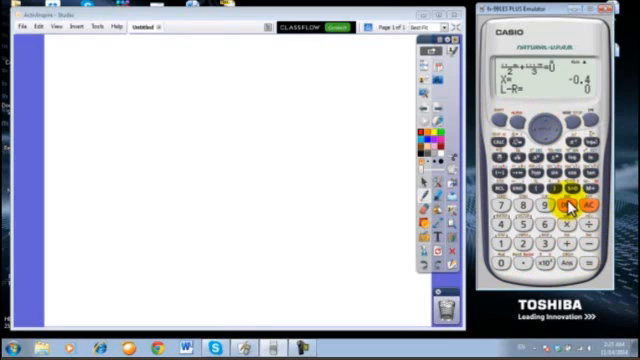
{"action": "mouse_move", "coordinate": [585, 60]}
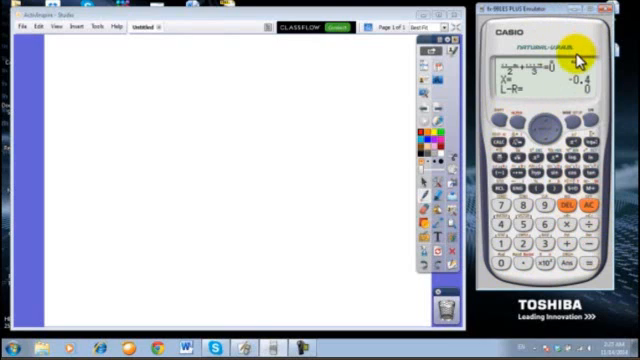
{"action": "mouse_move", "coordinate": [570, 90]}
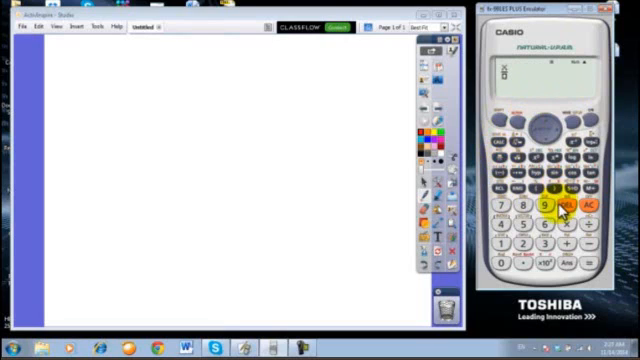
{"action": "mouse_move", "coordinate": [575, 242]}
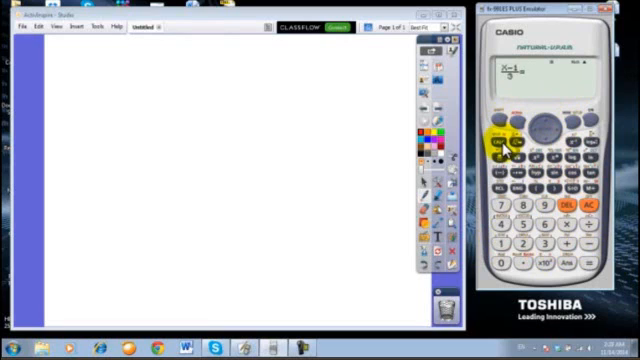
Complete (X−1)/3 = 1/2 and solve it, giving X=2.5 with L−R=0.
{"action": "left_click", "coordinate": [510, 155]}
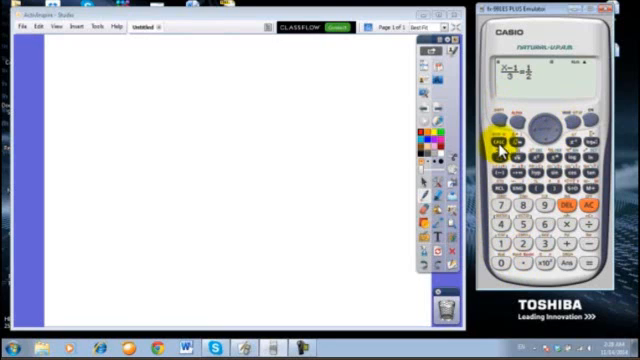
{"action": "left_click", "coordinate": [595, 263]}
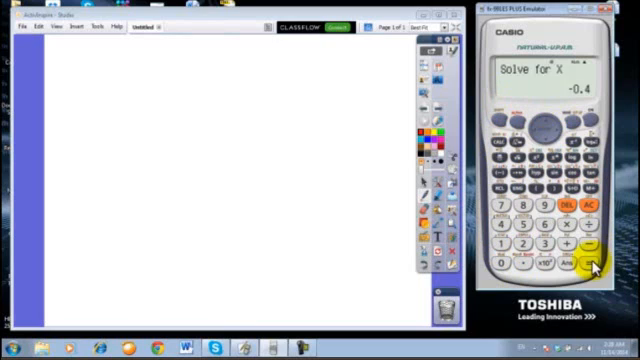
{"action": "left_click", "coordinate": [593, 262]}
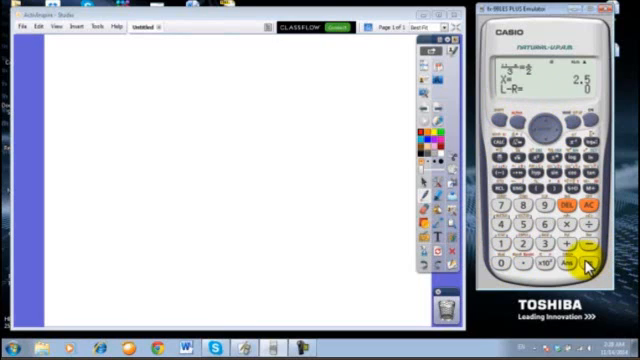